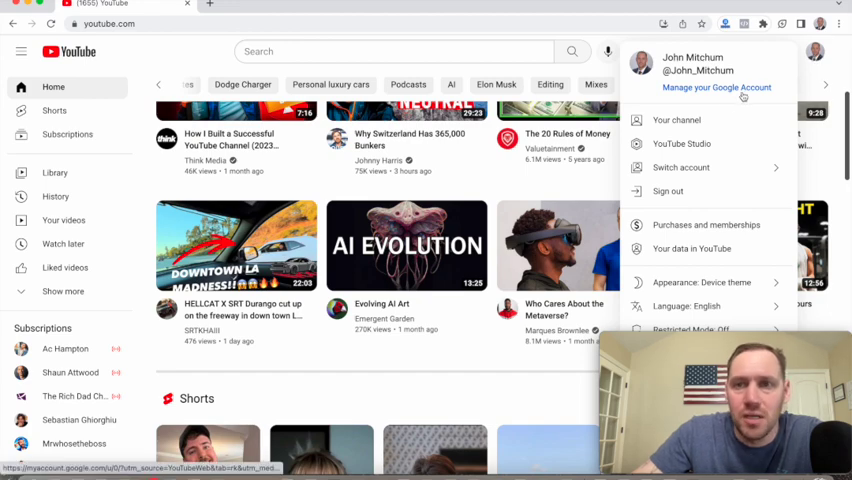
mouse_move(678, 120)
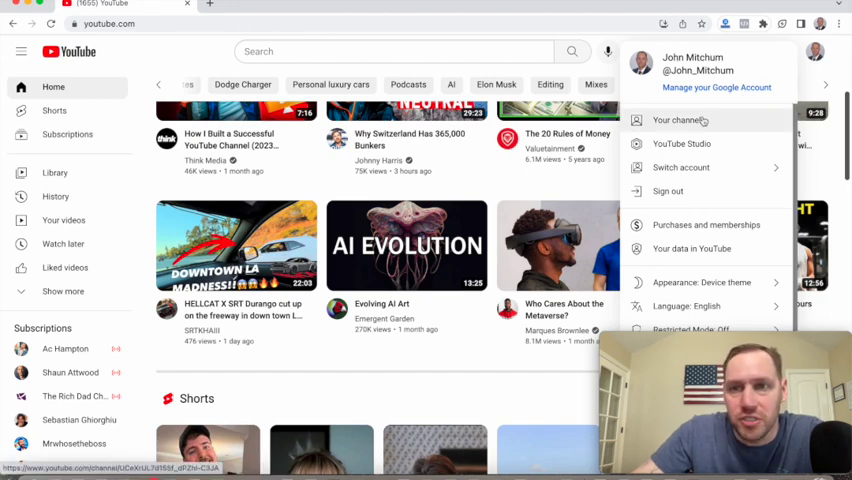
left_click(681, 120)
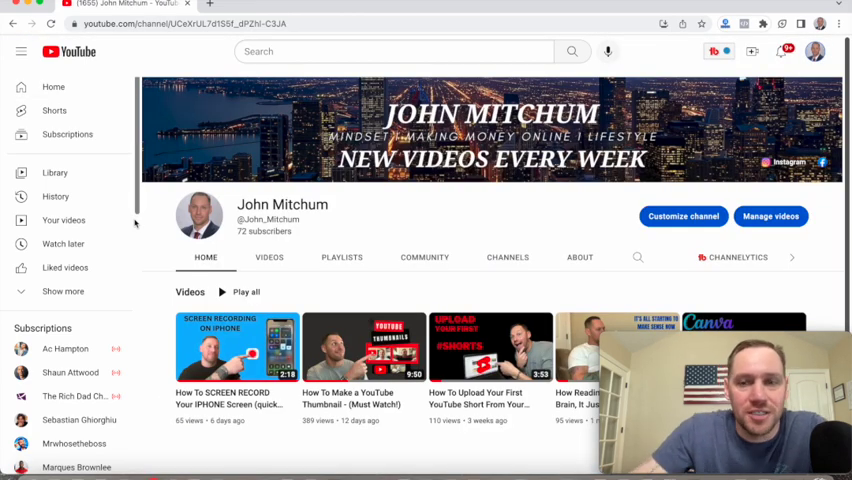
mouse_move(198, 216)
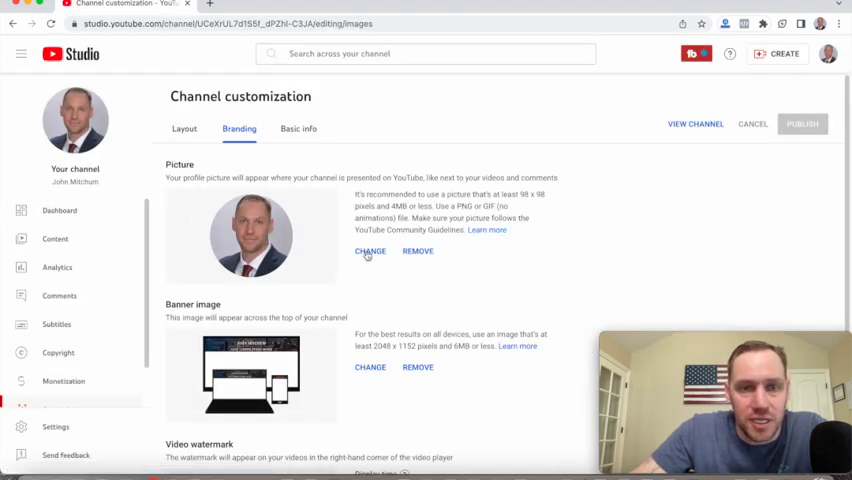
left_click(369, 251)
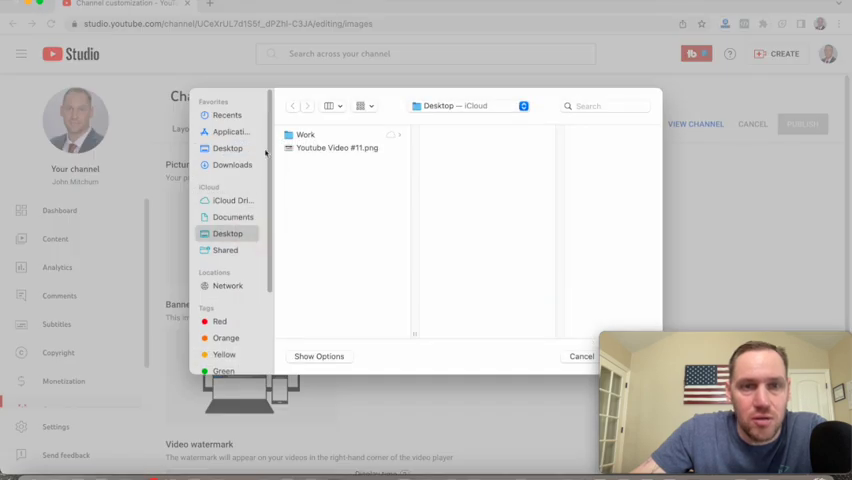
left_click(581, 356)
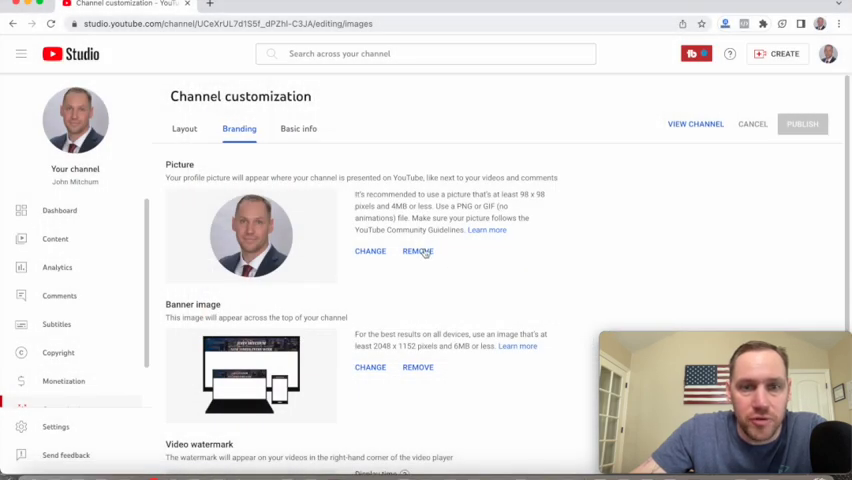
mouse_move(538, 224)
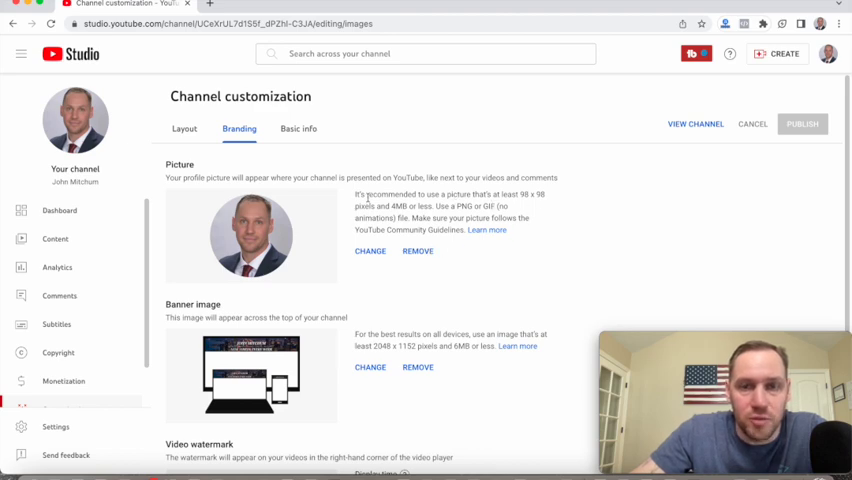
mouse_move(518, 195)
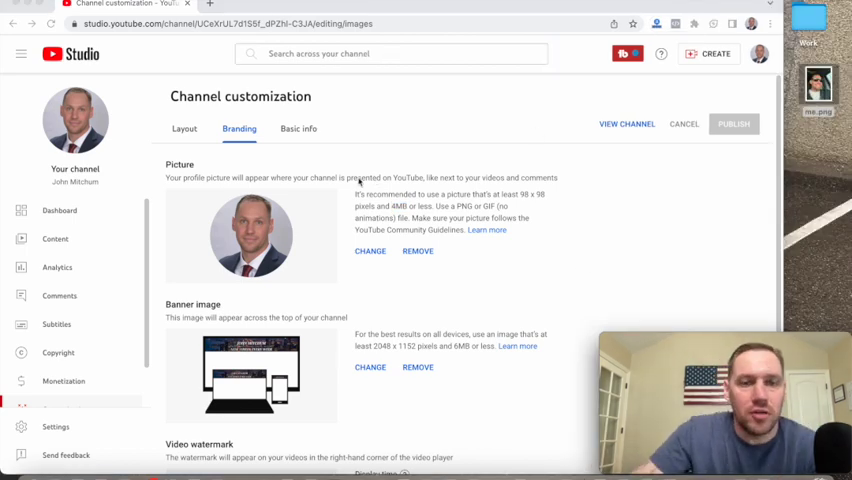
mouse_move(390, 274)
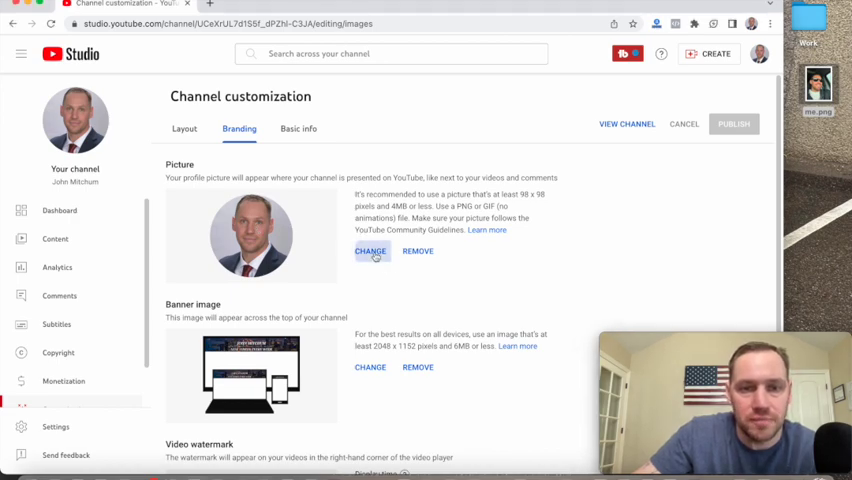
Submit me.png as the profile picture and see it rejected as larger than 4MB.
left_click(369, 251)
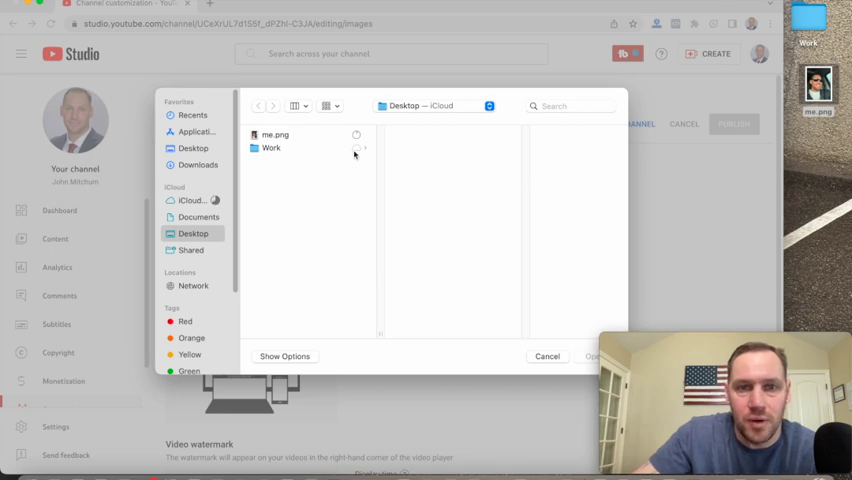
left_click(276, 135)
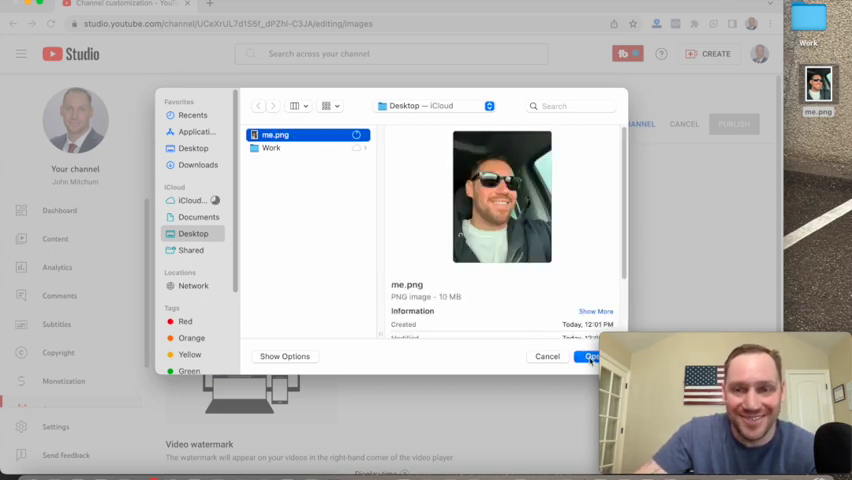
left_click(589, 356)
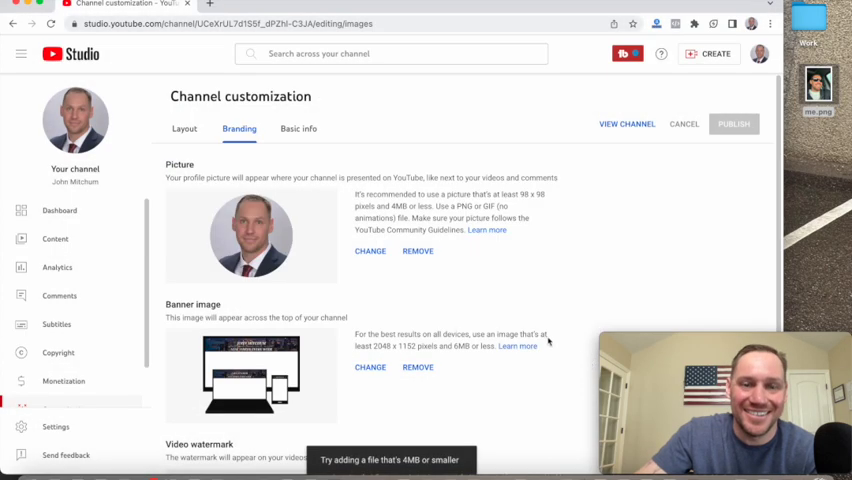
mouse_move(333, 461)
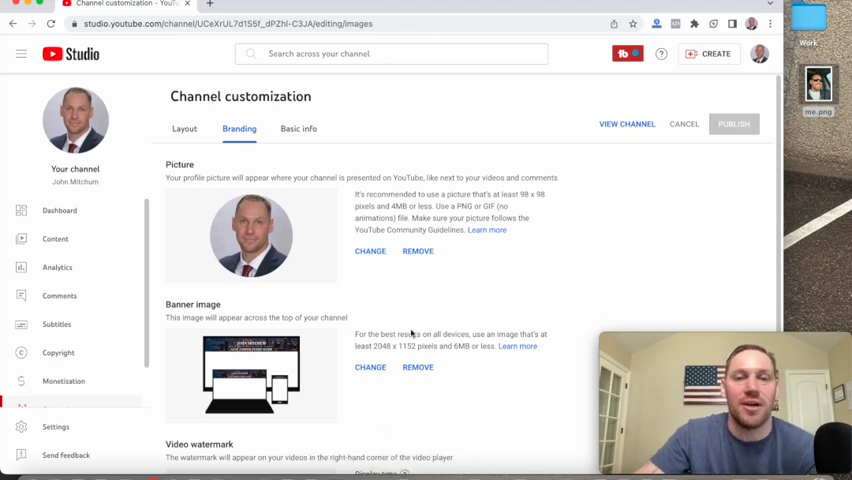
mouse_move(680, 162)
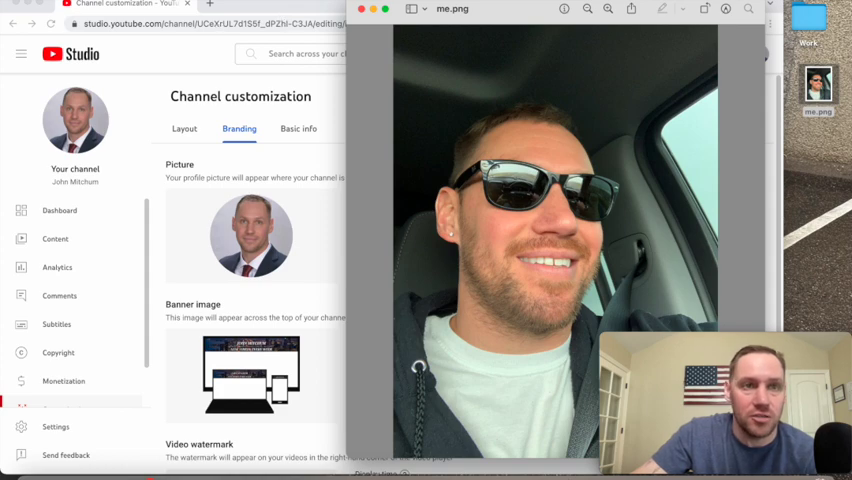
Start exporting a copy of me.png from Preview, renaming it 'me (smaller)'.
right_click(120, 25)
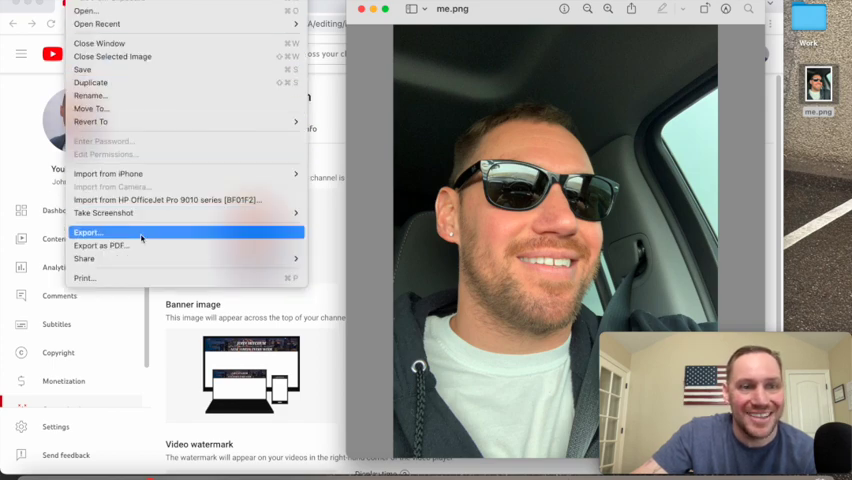
left_click(88, 232)
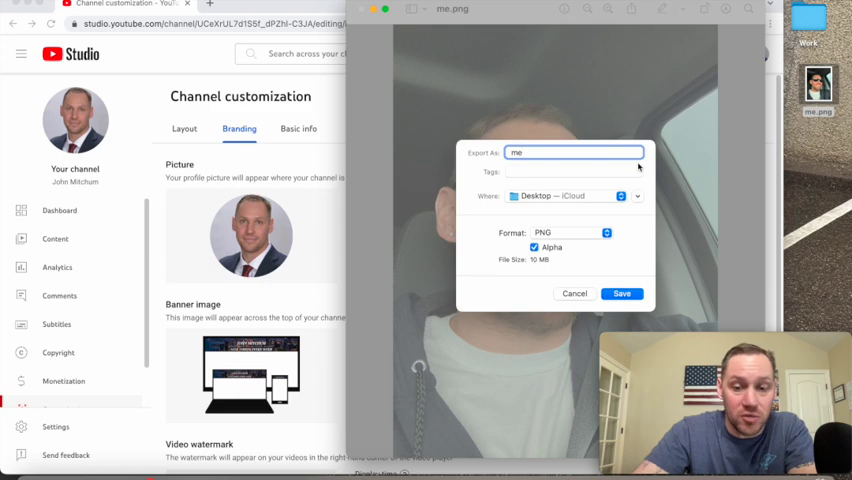
type(".")
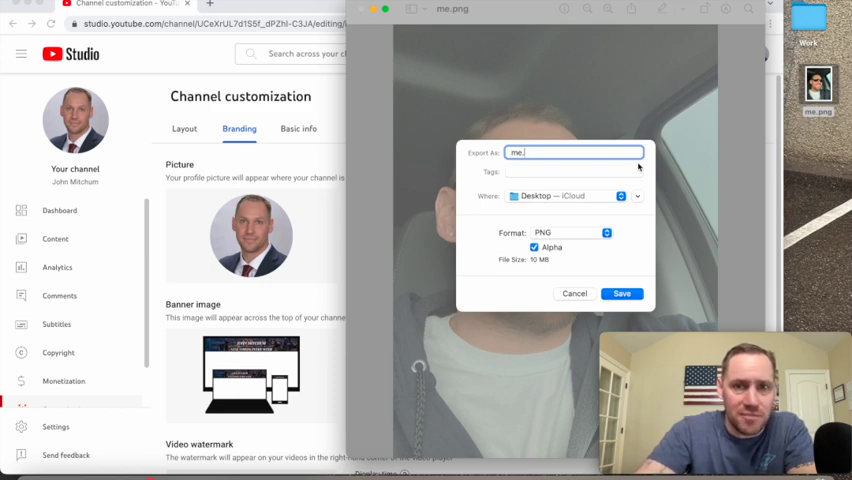
type("jpg")
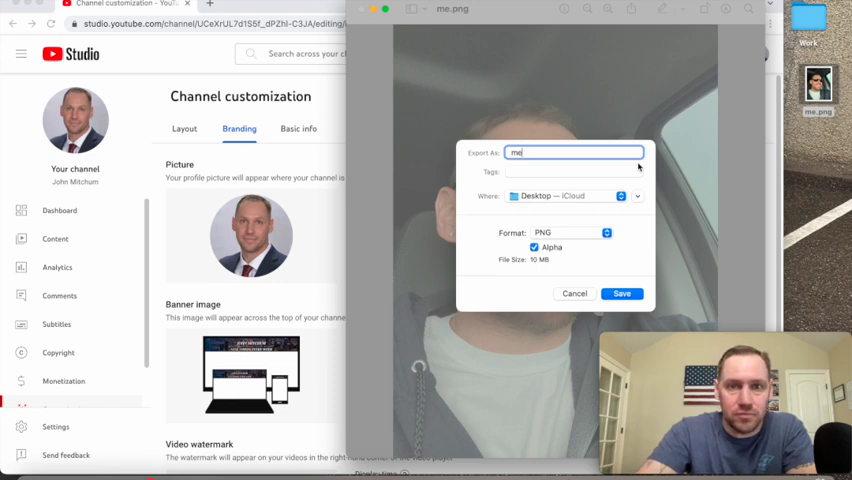
type("(")
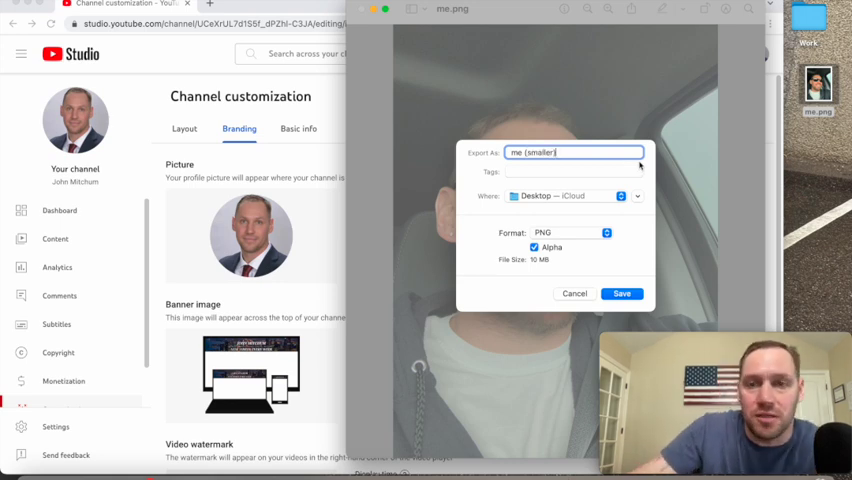
mouse_move(560, 247)
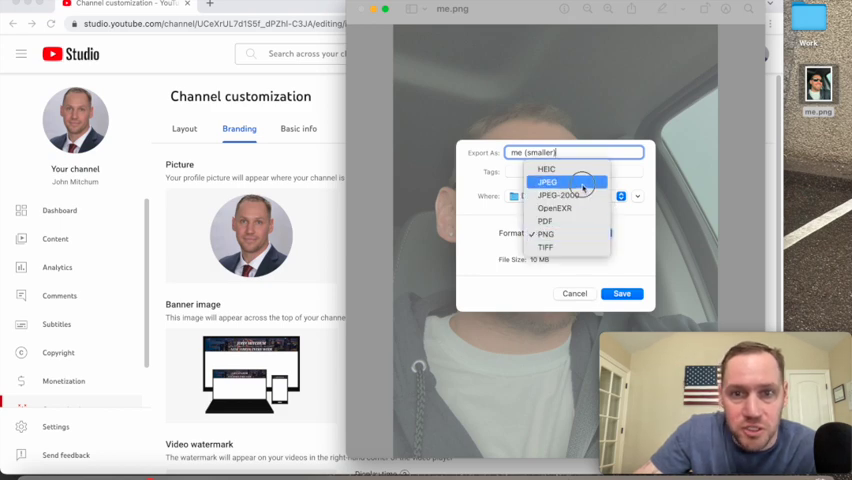
Save 'me (smaller)' to the Desktop as a JPEG of about 3 MB.
left_click(548, 182)
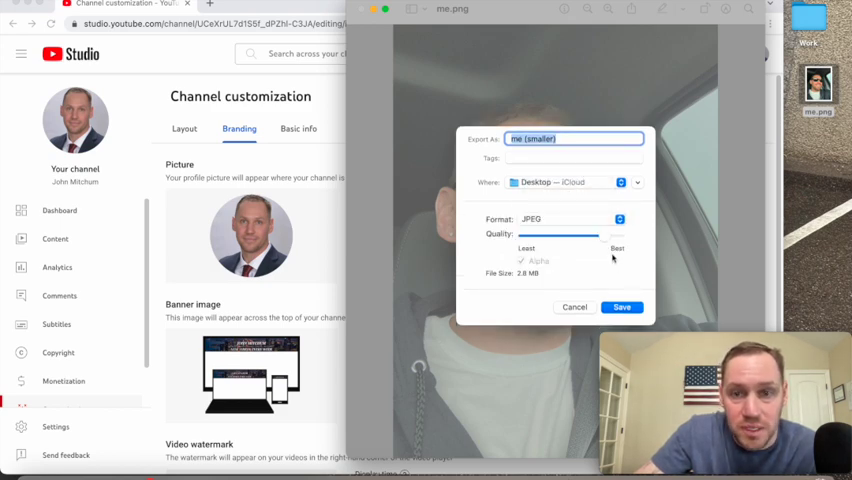
left_click_drag(558, 234, 610, 234)
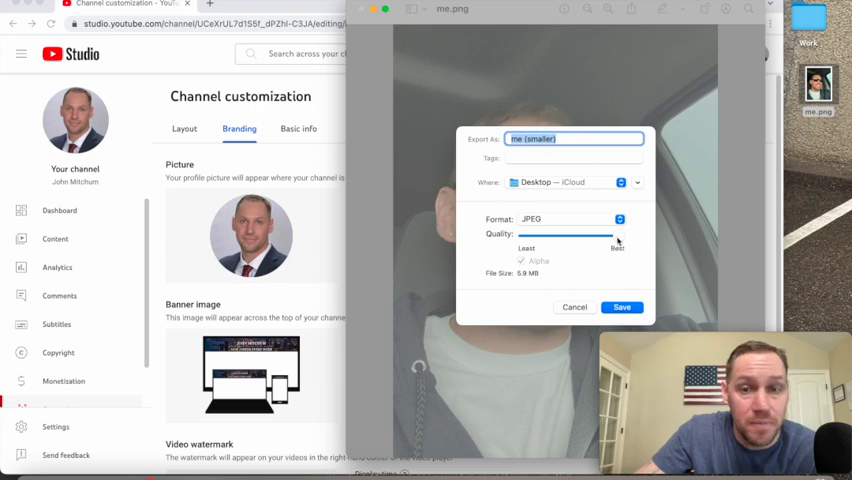
mouse_move(525, 280)
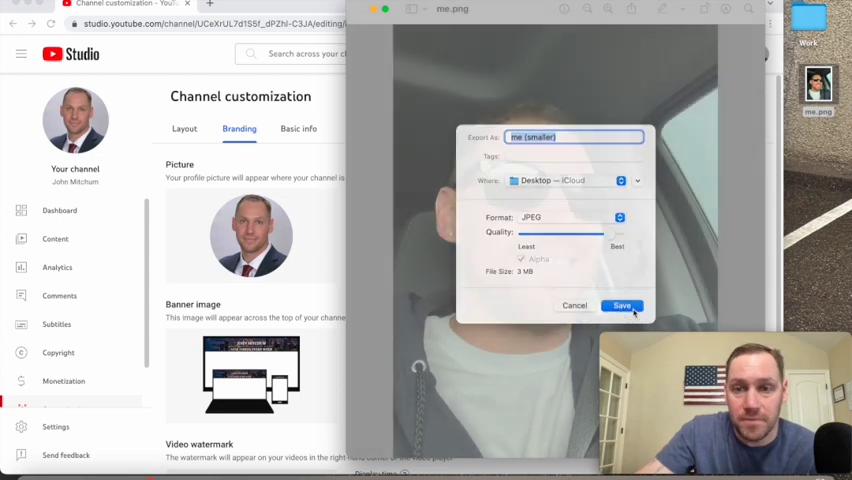
left_click(621, 305)
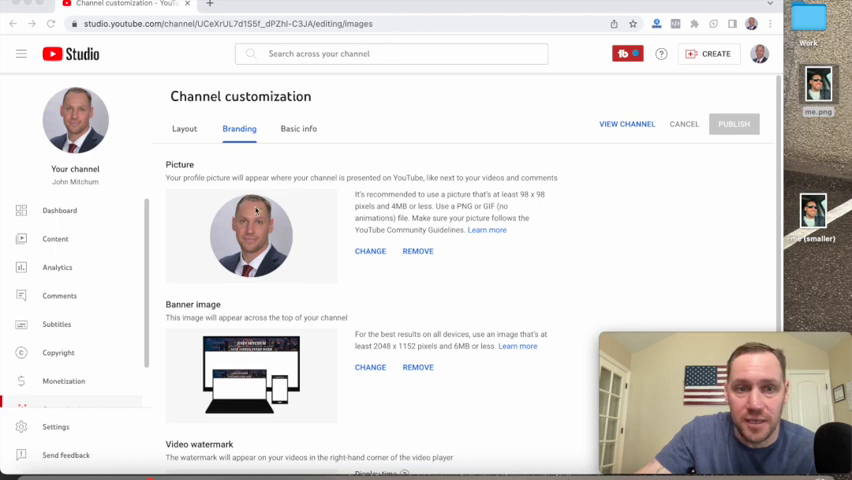
mouse_move(370, 255)
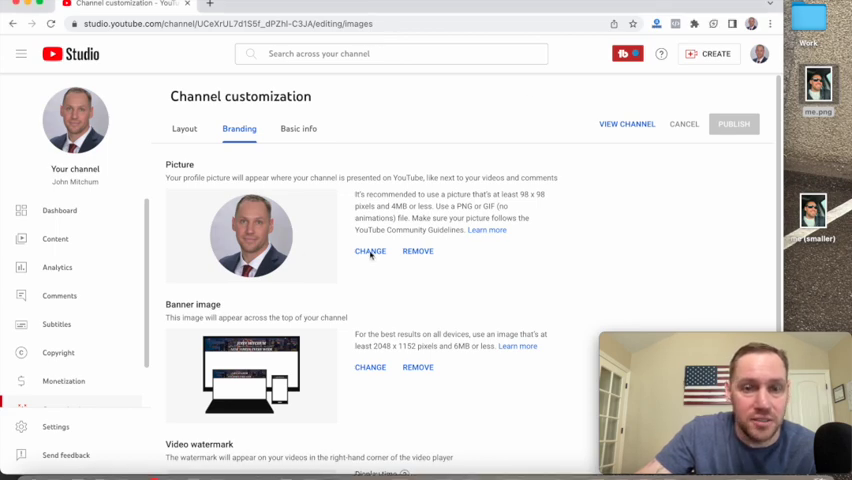
Load the 'me (smaller)' sunglasses photo as the profile picture and accept its crop.
left_click(370, 251)
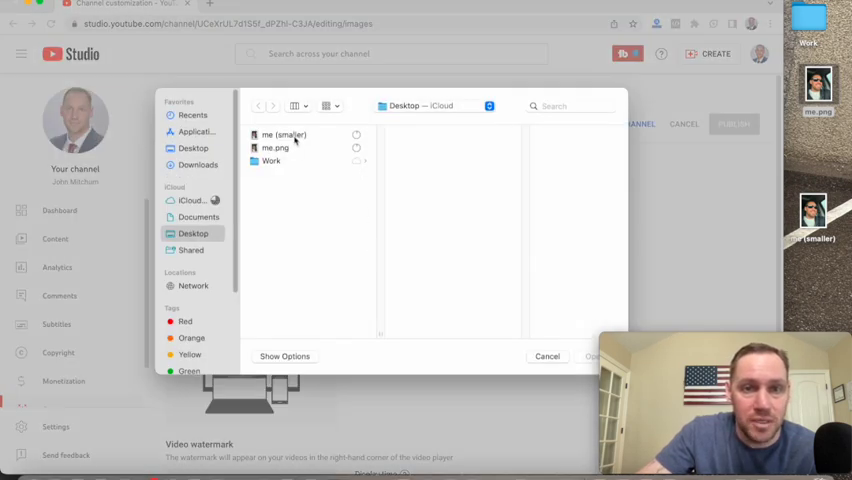
left_click(284, 134)
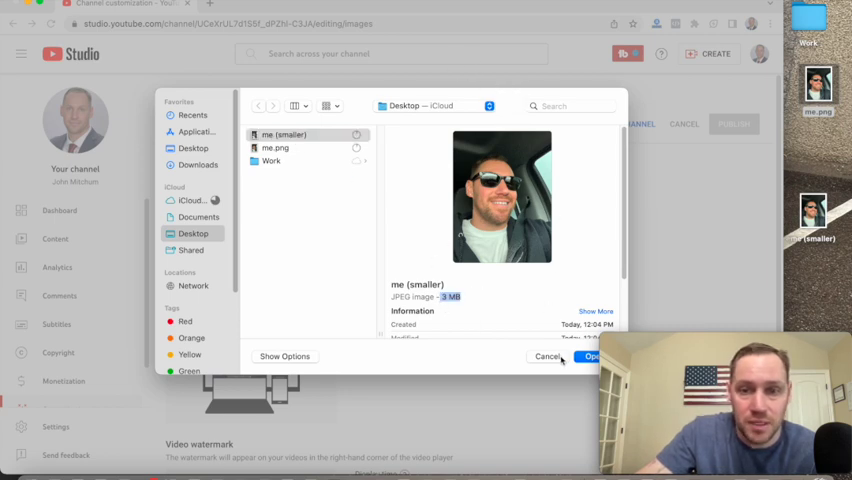
left_click(592, 357)
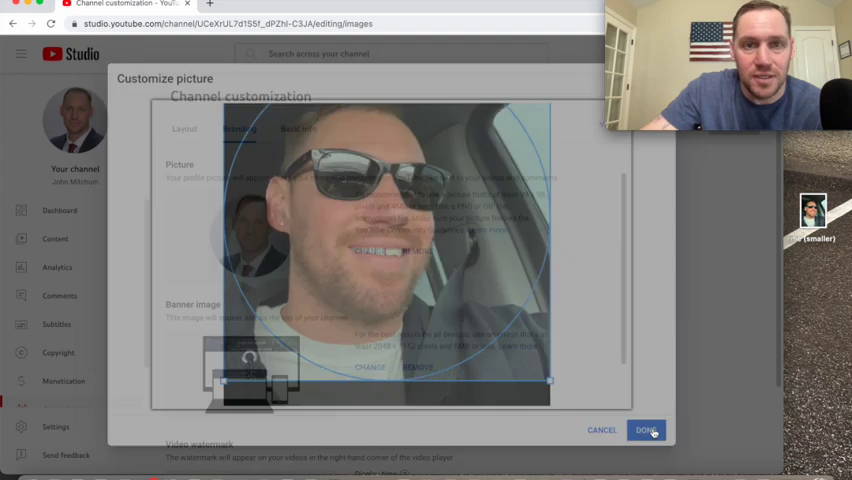
left_click(646, 429)
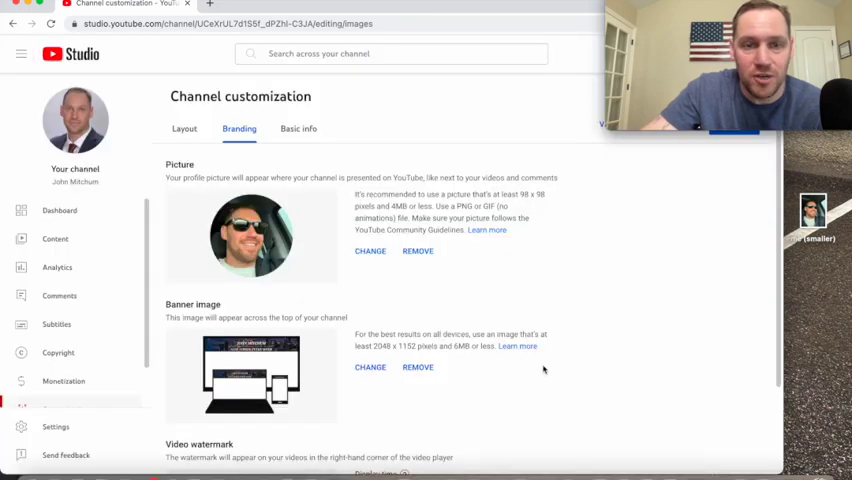
mouse_move(280, 248)
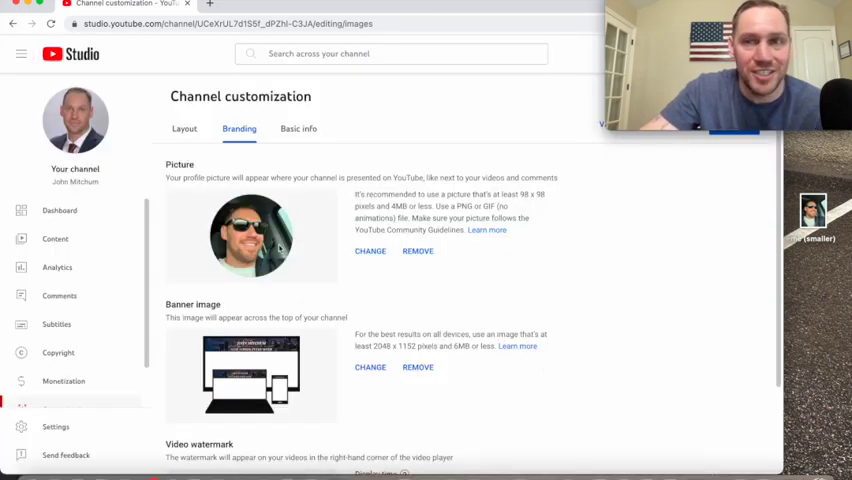
Publish the sunglasses profile picture on the Branding page, then switch to the phone.
scroll("down", 3)
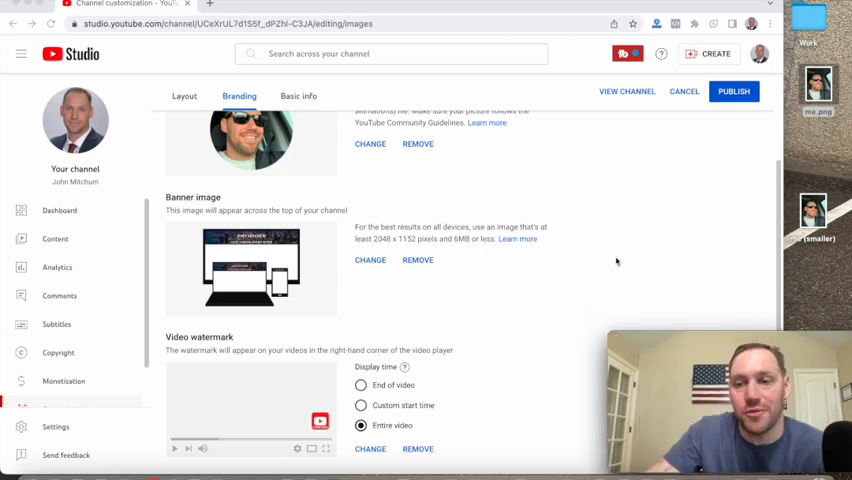
scroll("up", 3)
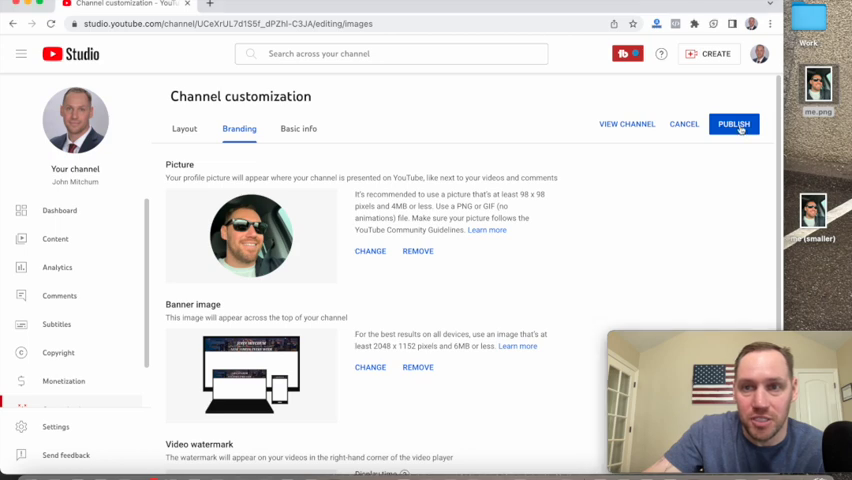
left_click(734, 123)
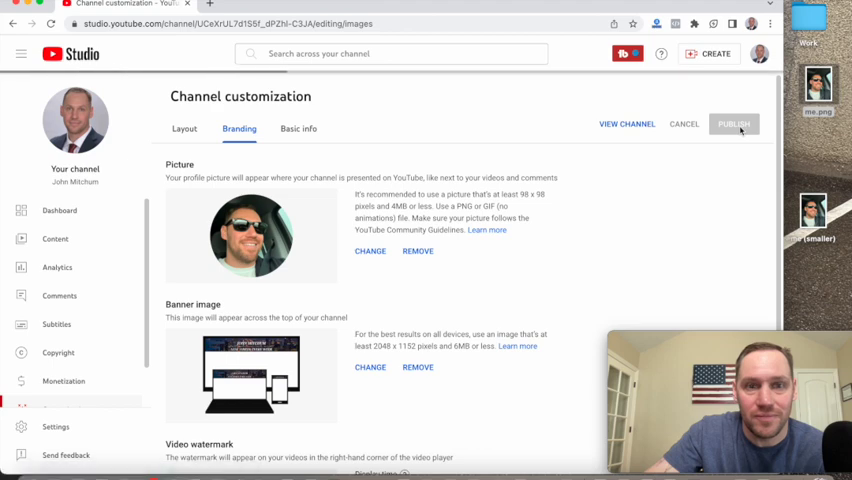
left_click(734, 123)
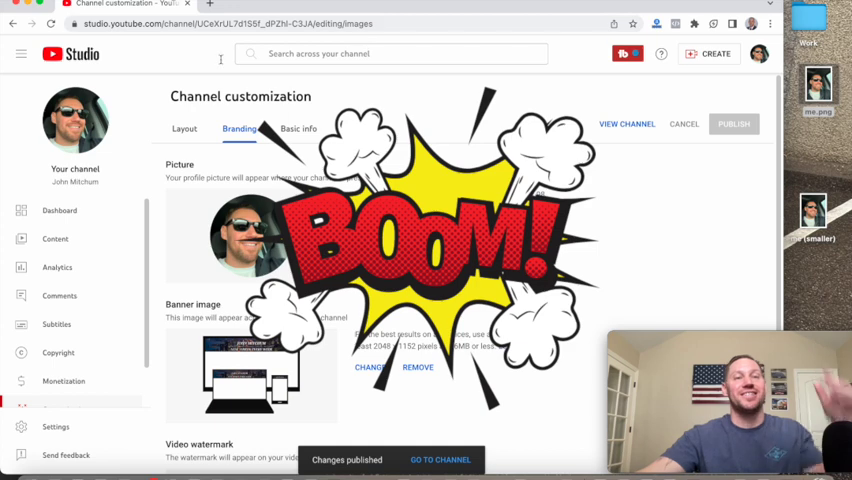
mouse_move(75, 118)
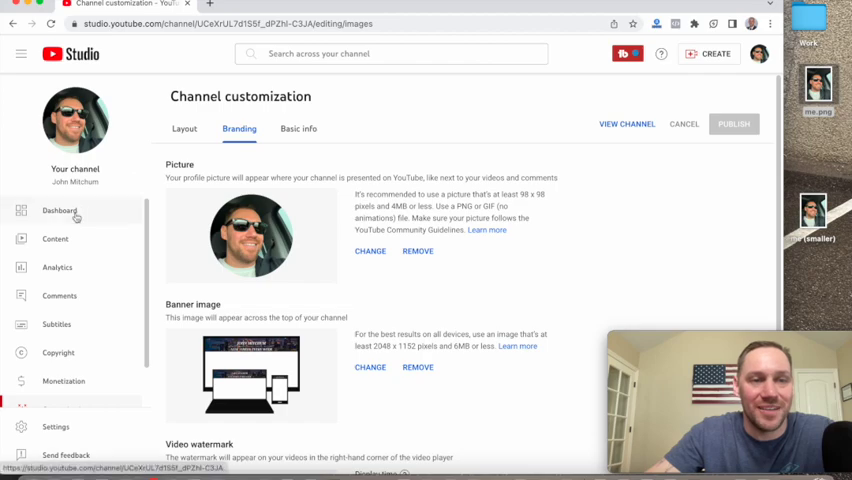
left_click(58, 211)
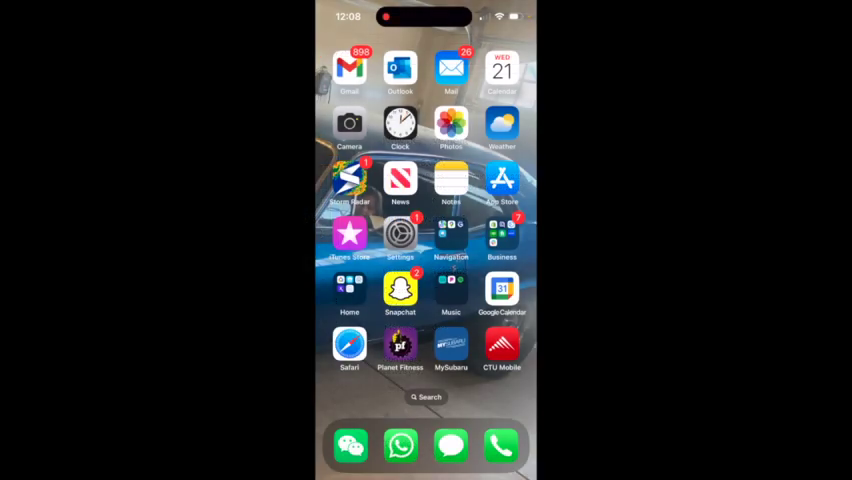
Launch YT Studio from the phone's You tube folder and open Edit channel profile.
scroll("left", 3)
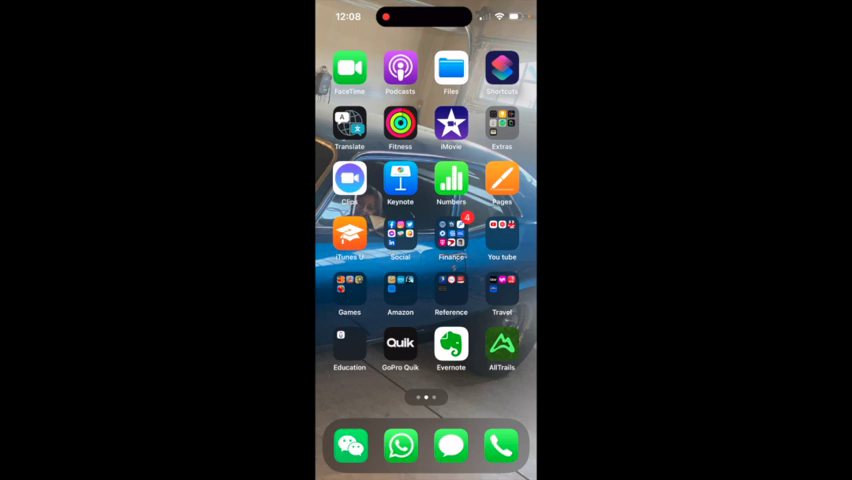
left_click(502, 240)
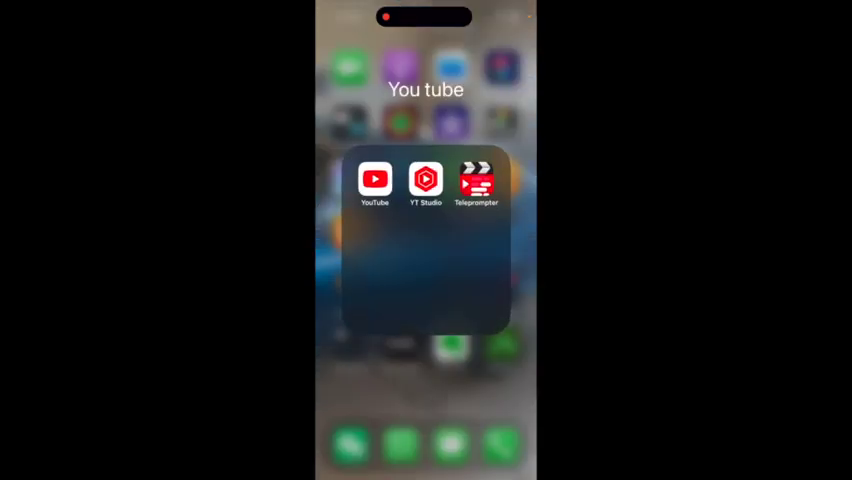
left_click(424, 178)
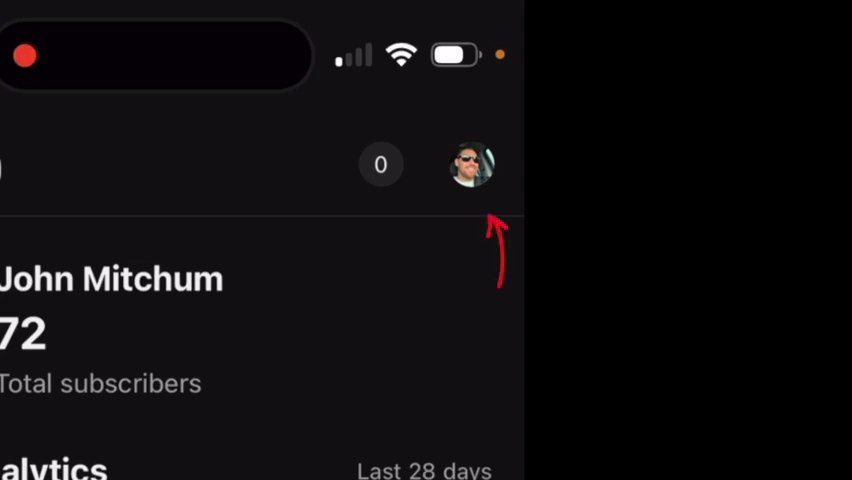
left_click(470, 165)
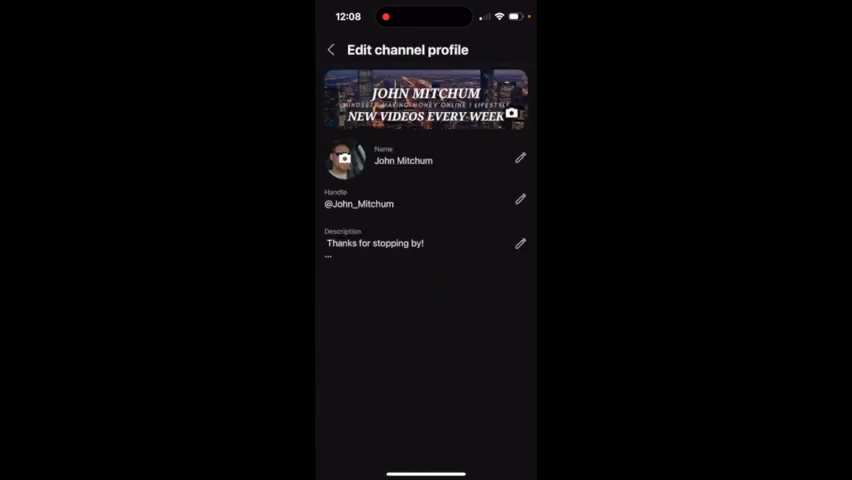
left_click(345, 160)
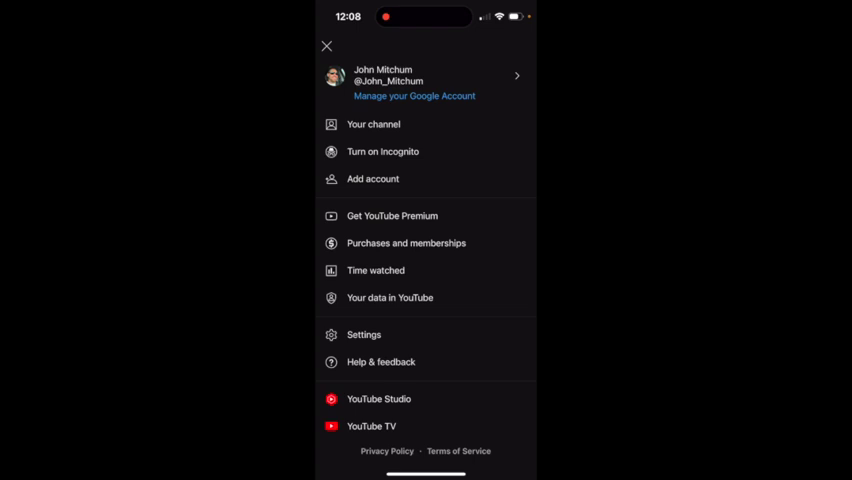
Reach the Update photo sheet offering take photo or choose from photos.
left_click(373, 124)
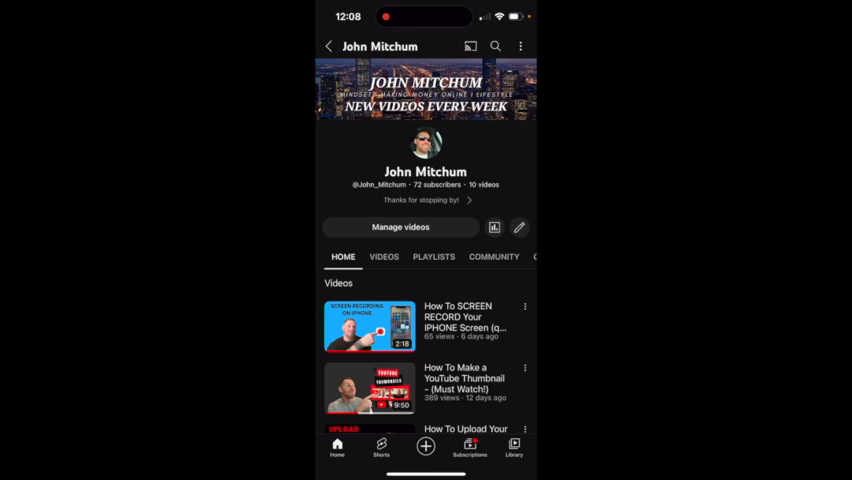
left_click(519, 227)
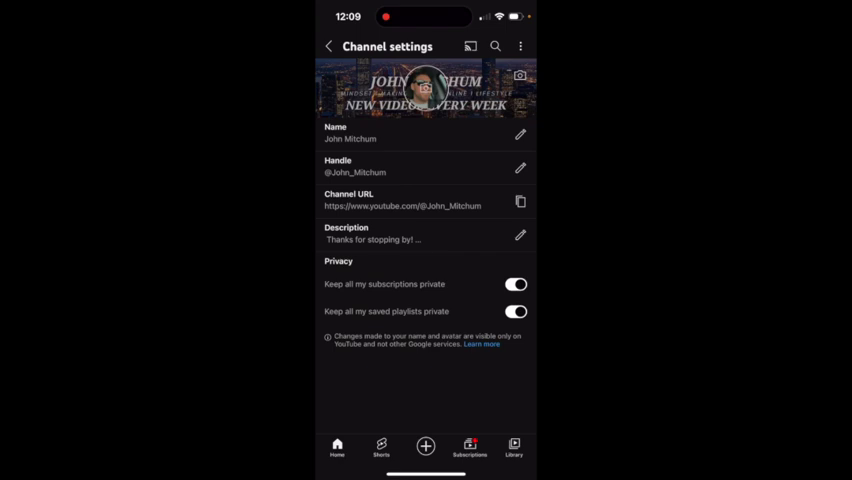
left_click(427, 85)
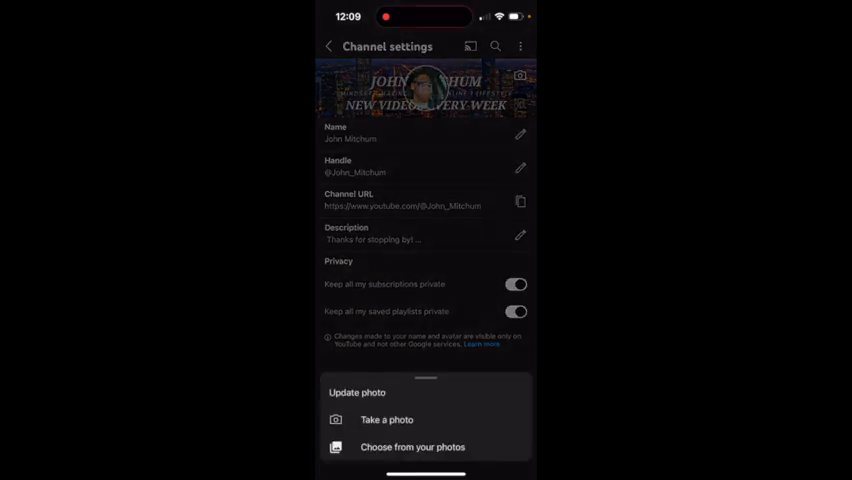